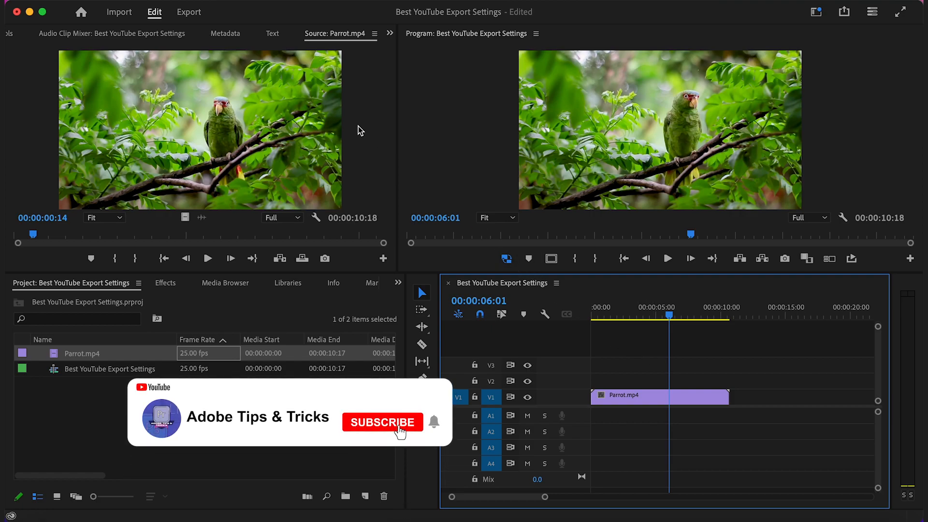
- Open the Export workspace for the Best YouTube Export Settings sequence and select the file name
{"action": "left_click", "coordinate": [383, 422]}
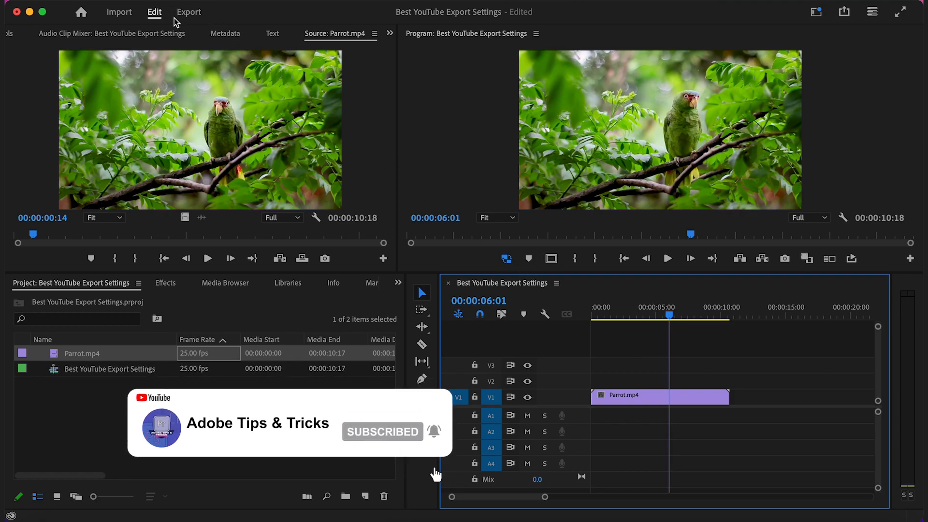
{"action": "left_click", "coordinate": [188, 12]}
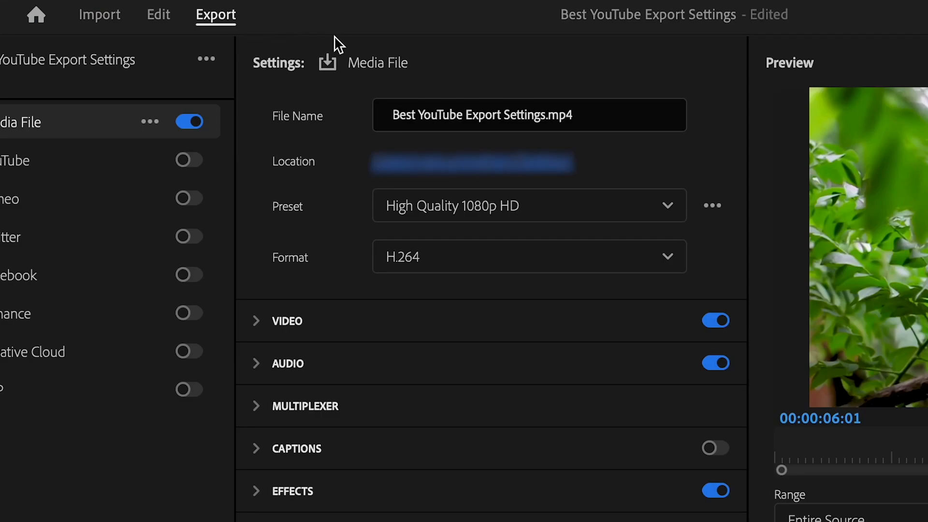
{"action": "mouse_move", "coordinate": [370, 144]}
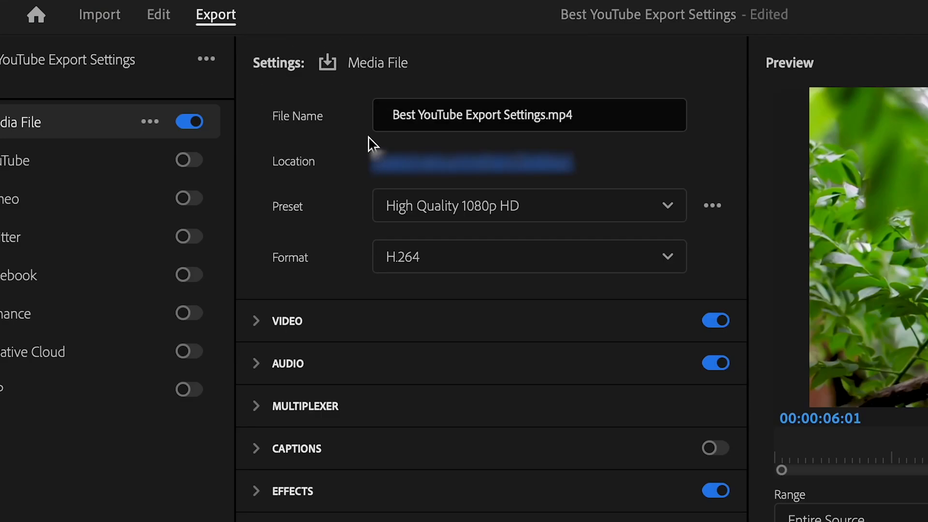
{"action": "left_click", "coordinate": [529, 115]}
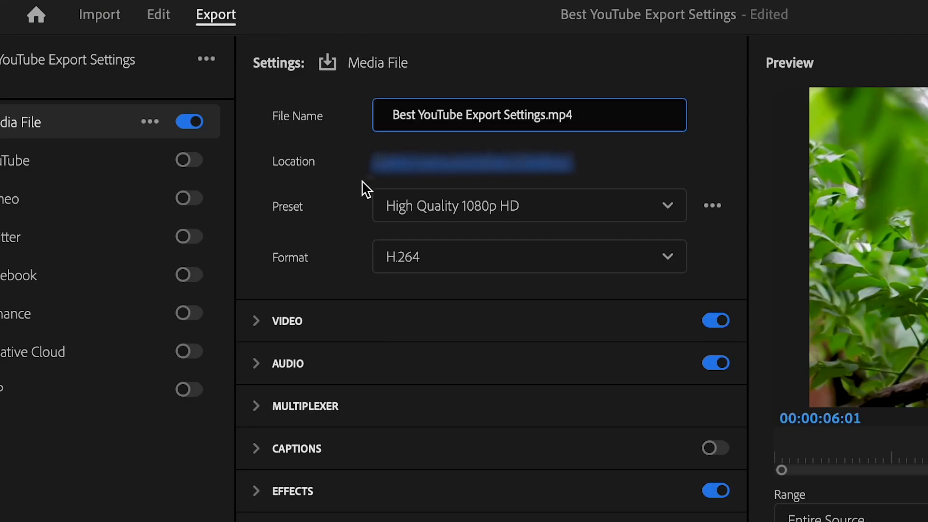
{"action": "mouse_move", "coordinate": [557, 197]}
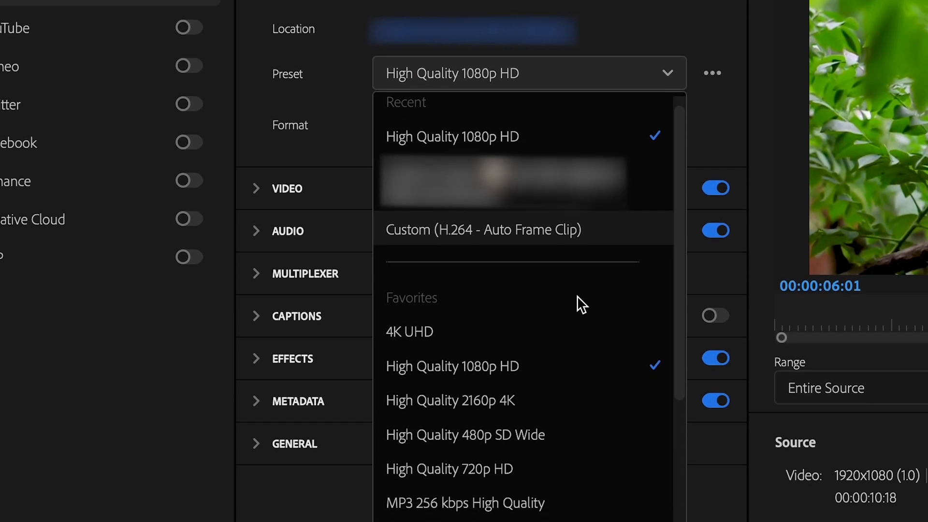
- Search the preset list for 'youtube' and apply YouTube 1080p Full HD
{"action": "scroll", "scroll_direction": "down", "scroll_amount": 3}
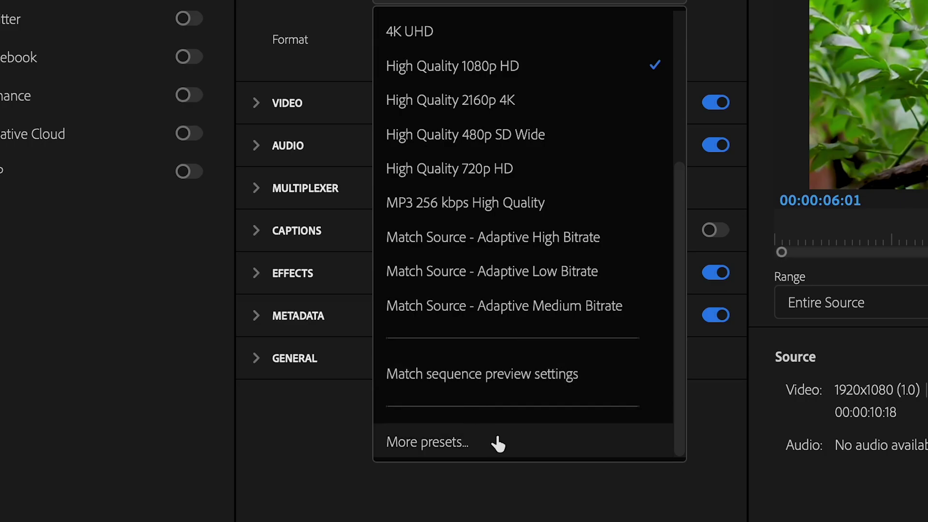
{"action": "left_click", "coordinate": [427, 442]}
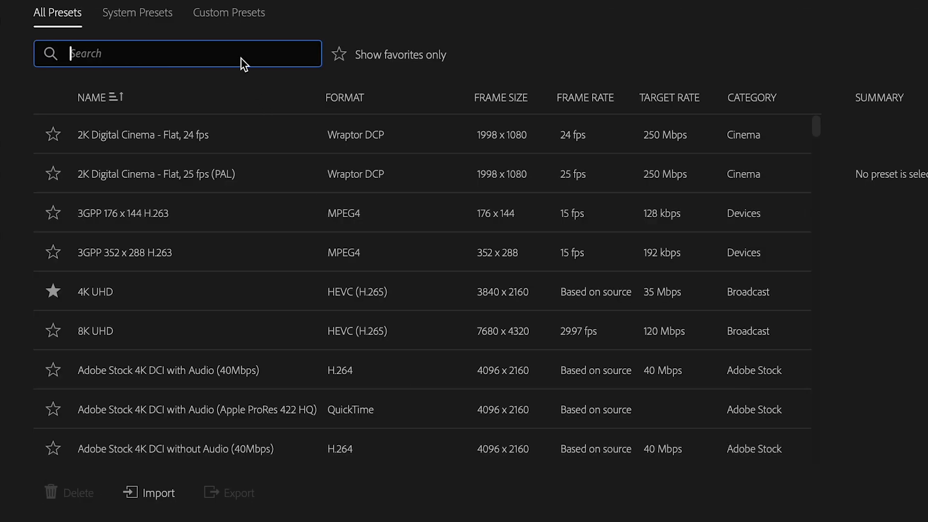
{"action": "type", "text": "youtube"}
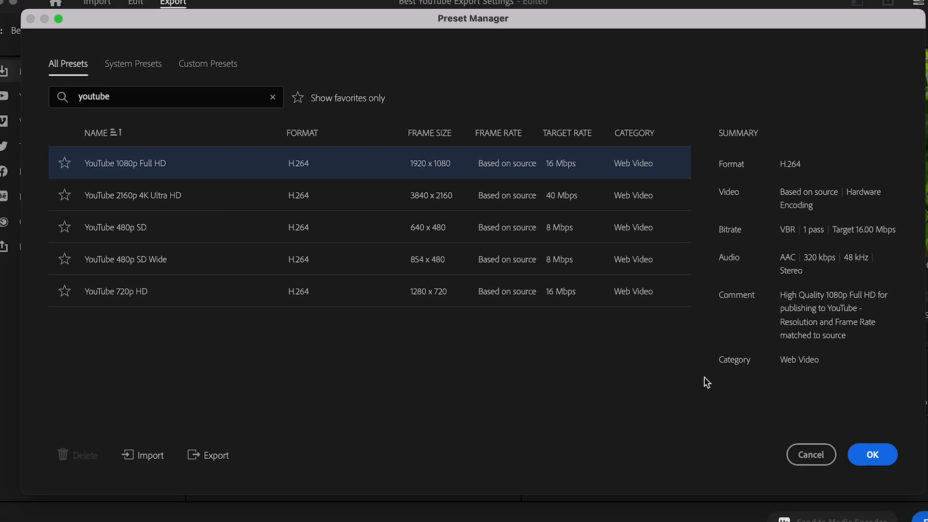
{"action": "left_click", "coordinate": [872, 454]}
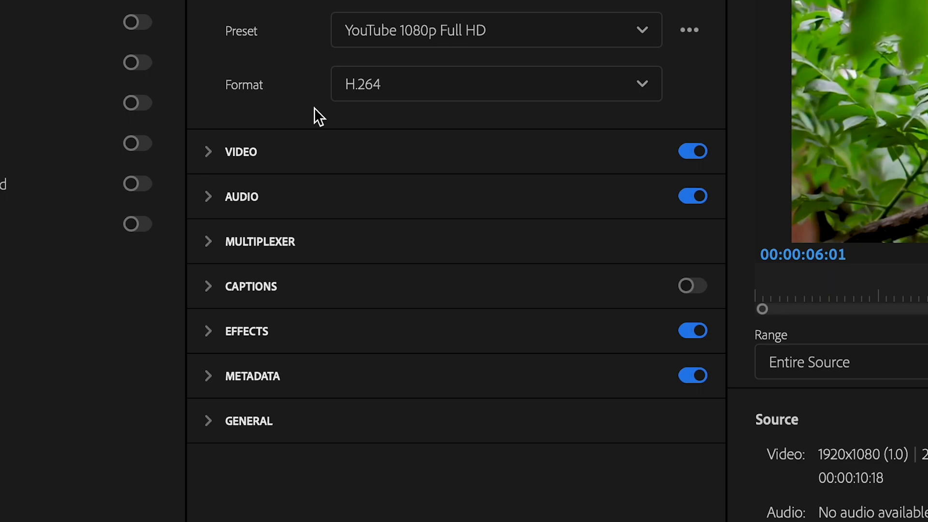
{"action": "mouse_move", "coordinate": [234, 75]}
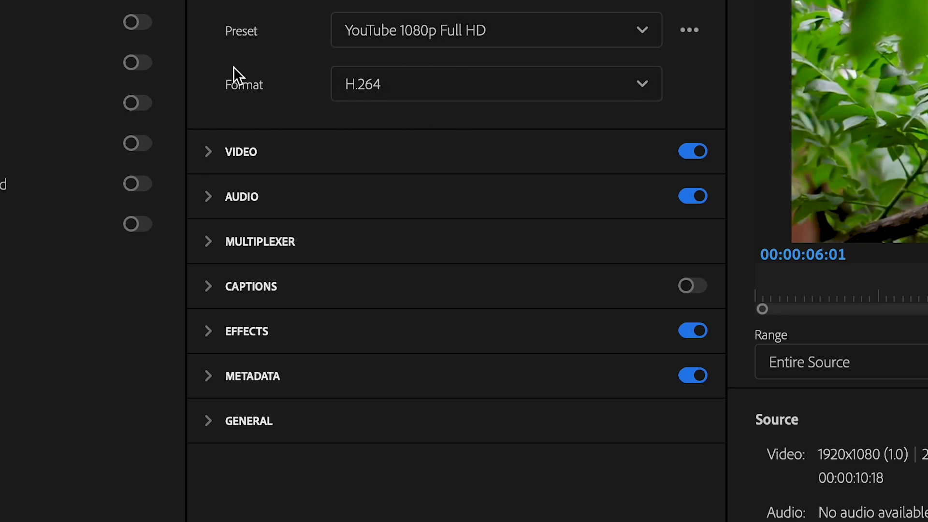
{"action": "mouse_move", "coordinate": [396, 114]}
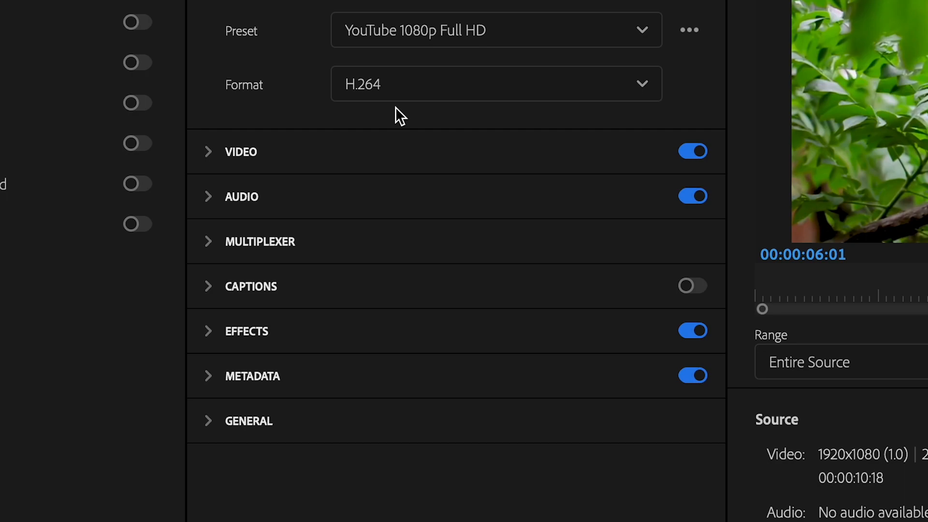
{"action": "mouse_move", "coordinate": [286, 132]}
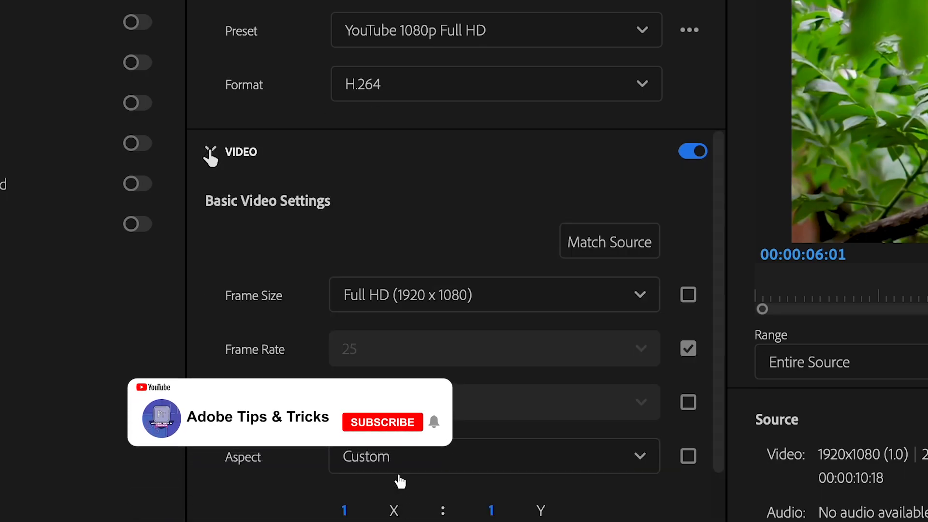
- Match the video settings to the source and enable Render at Maximum Depth
{"action": "left_click", "coordinate": [382, 422]}
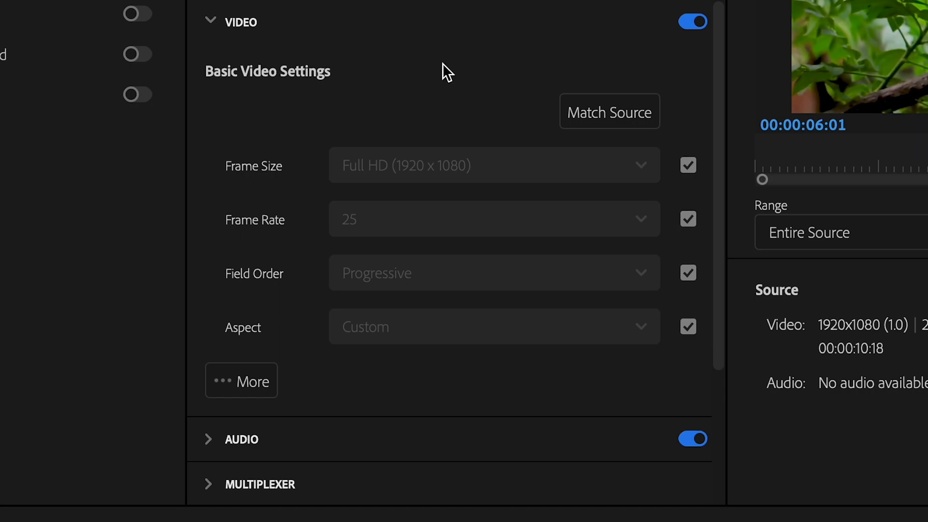
{"action": "mouse_move", "coordinate": [424, 374]}
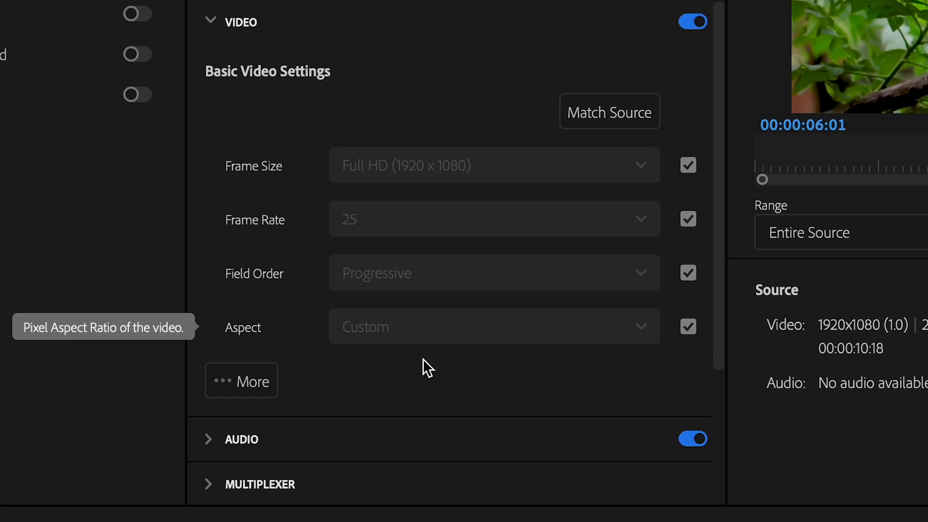
{"action": "mouse_move", "coordinate": [499, 390]}
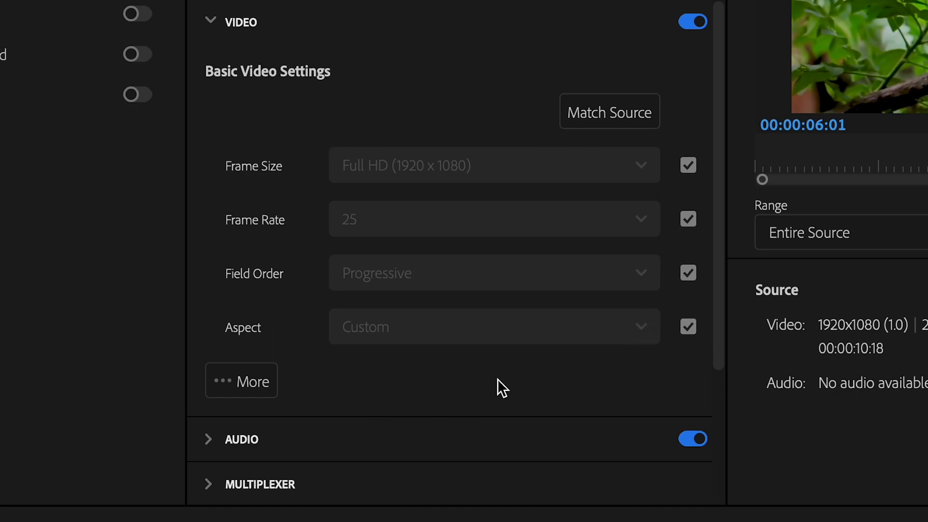
{"action": "mouse_move", "coordinate": [390, 385]}
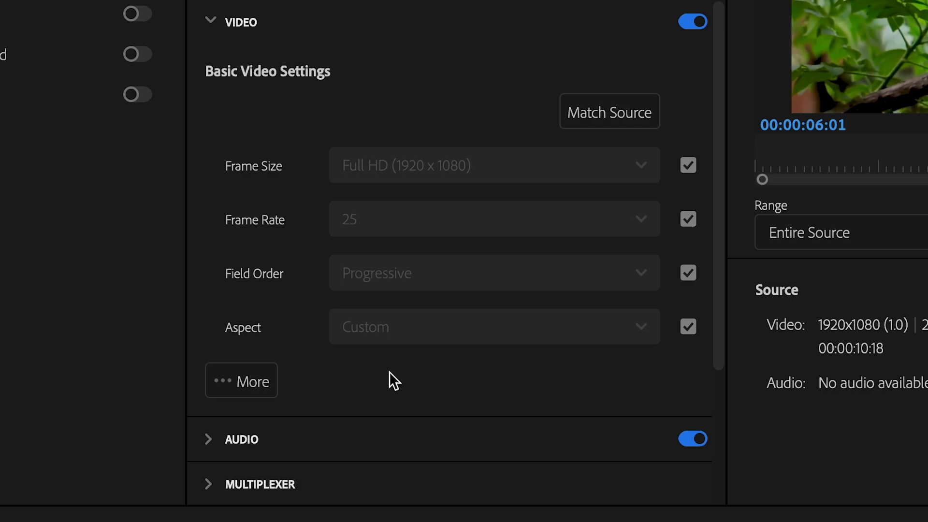
{"action": "left_click", "coordinate": [241, 380]}
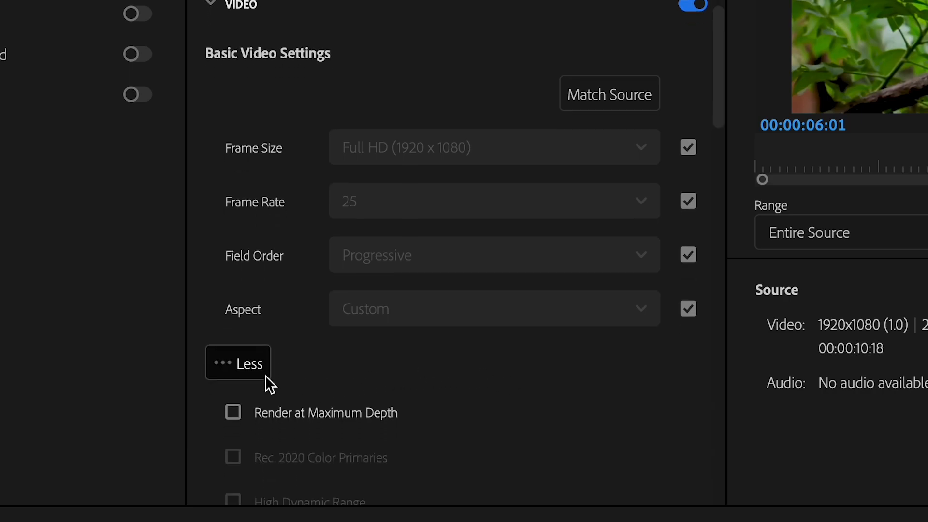
{"action": "scroll", "scroll_direction": "down", "scroll_amount": 3}
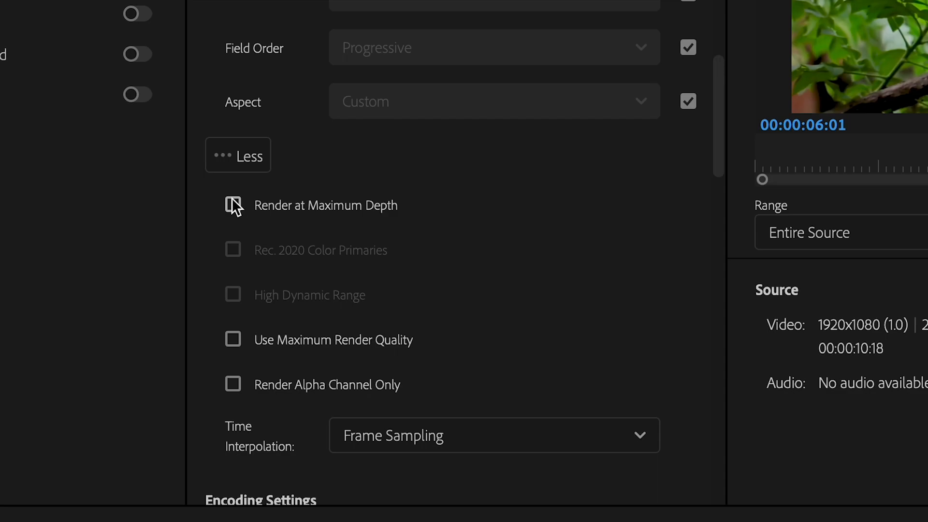
{"action": "left_click", "coordinate": [233, 206]}
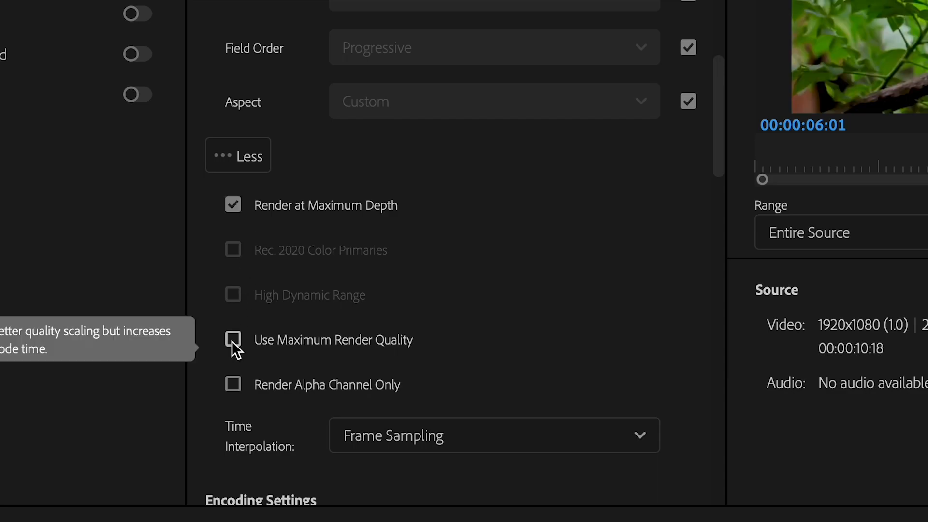
{"action": "scroll", "scroll_direction": "down", "scroll_amount": 3}
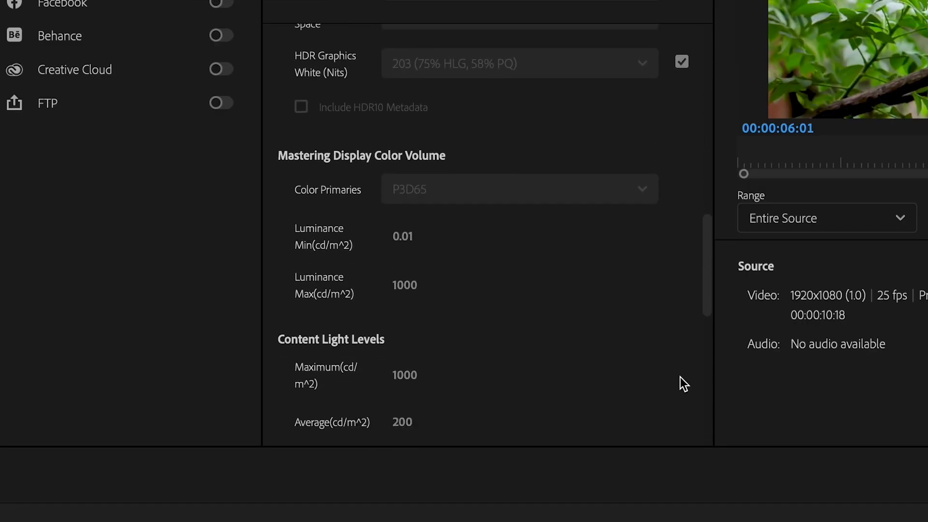
- Use VBR, 1 pass bitrate encoding with a 20 Mbps target bitrate
{"action": "scroll", "scroll_direction": "down", "scroll_amount": 3}
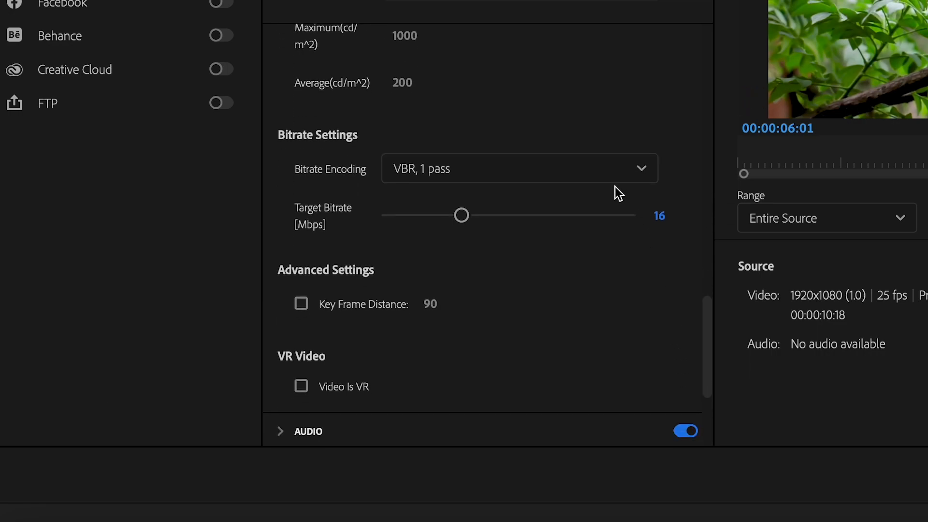
{"action": "left_click", "coordinate": [520, 168]}
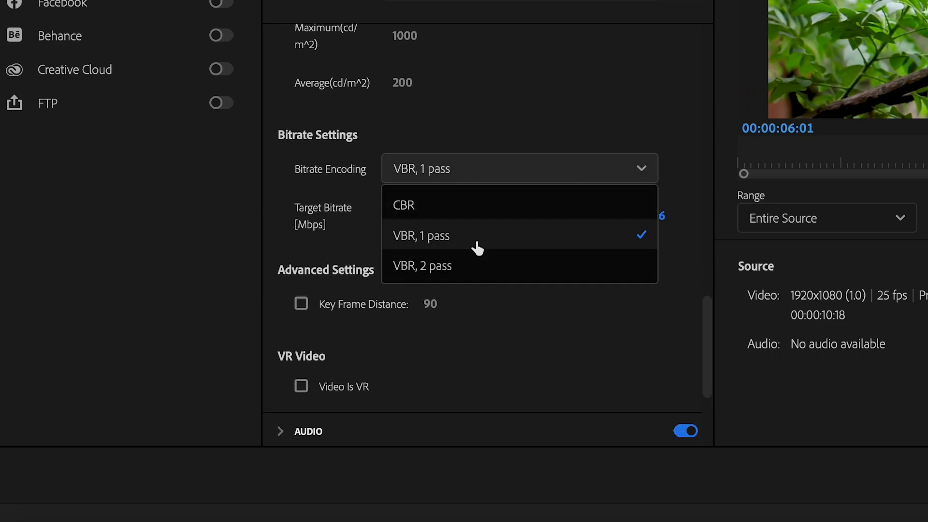
{"action": "left_click", "coordinate": [421, 236]}
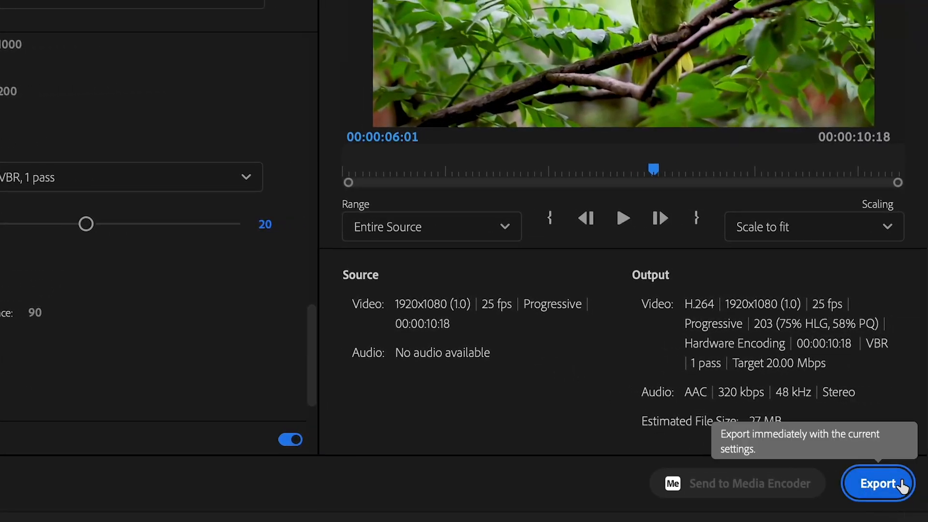
- Start encoding the Best YouTube Export Settings sequence with these settings
{"action": "left_click", "coordinate": [876, 483]}
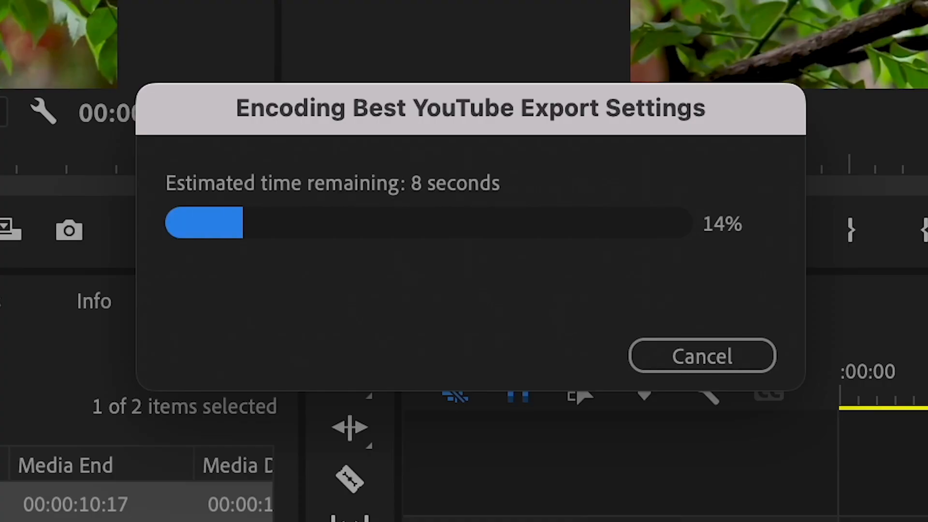